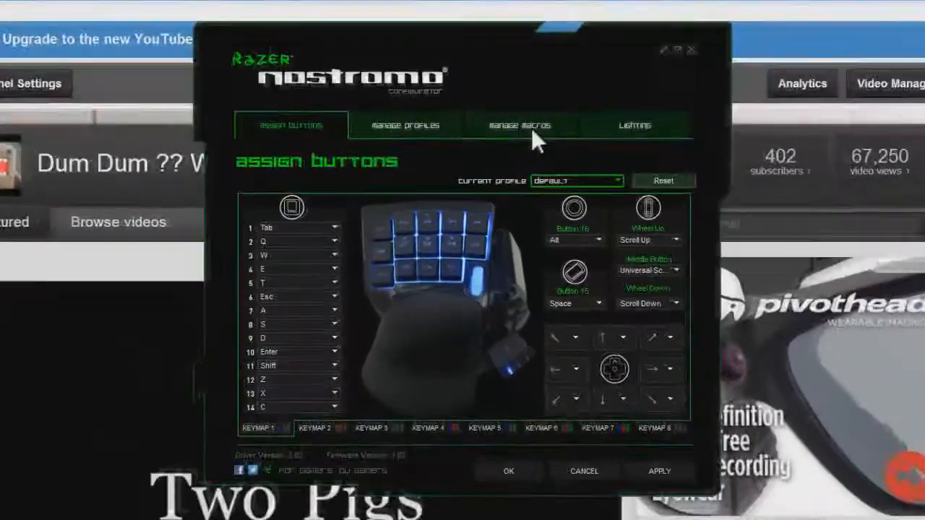
# Switch to the Manage Macros page of the configurator.
pyautogui.click(519, 124)
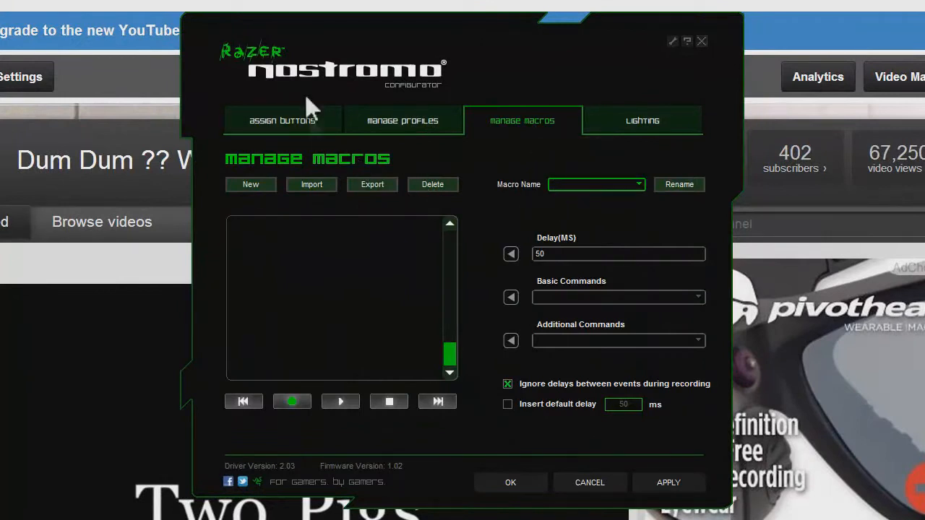
pyautogui.moveTo(503, 414)
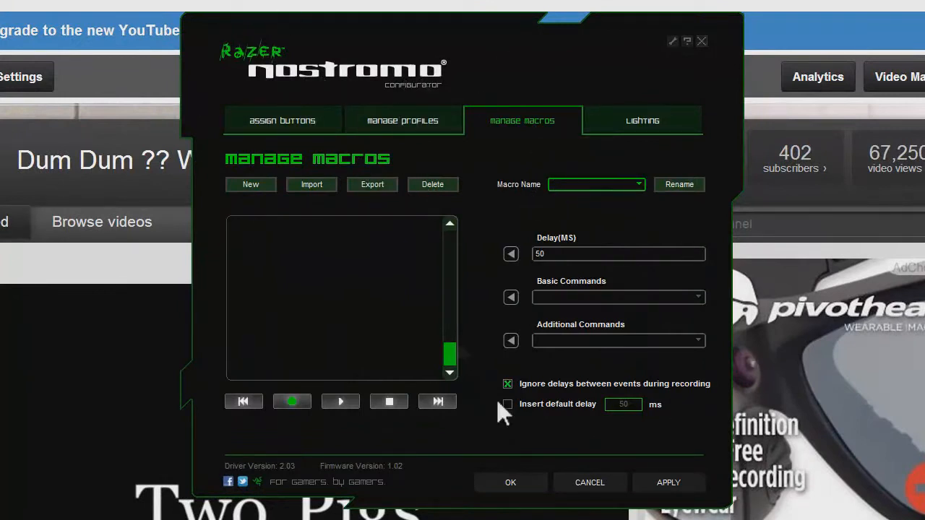
pyautogui.moveTo(542, 122)
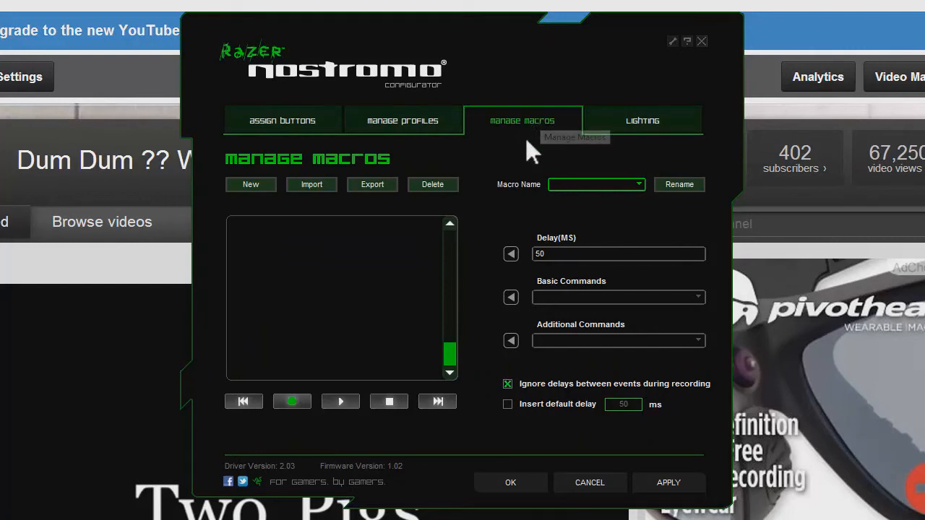
pyautogui.moveTo(529, 147)
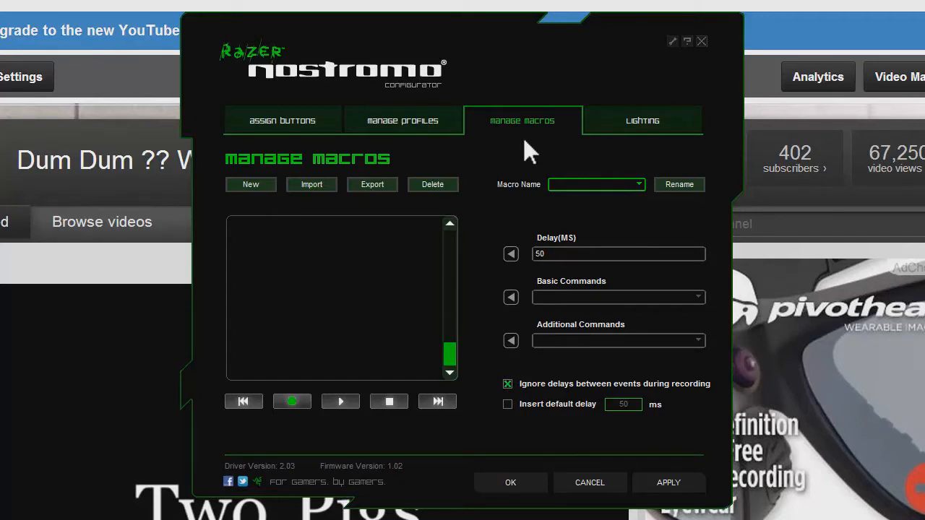
pyautogui.moveTo(251, 185)
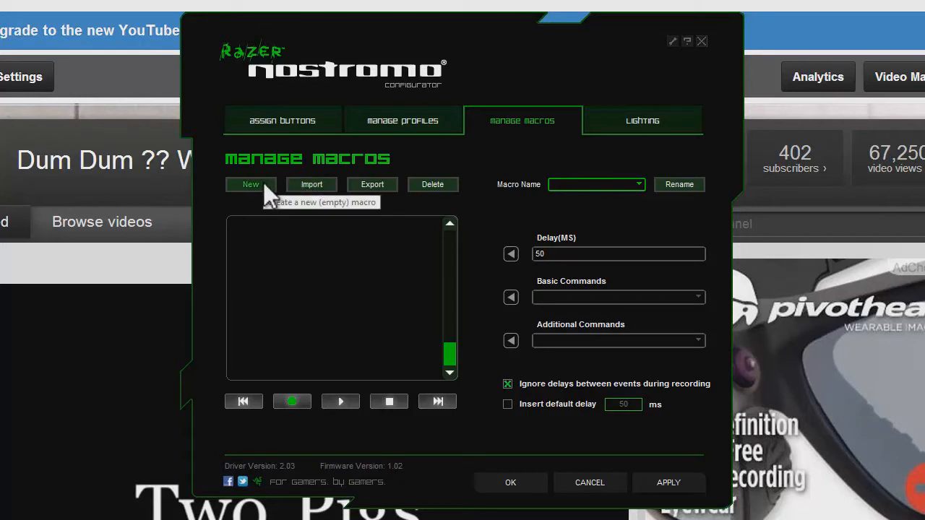
# Create a new empty macro and name it 'greetings'.
pyautogui.click(251, 185)
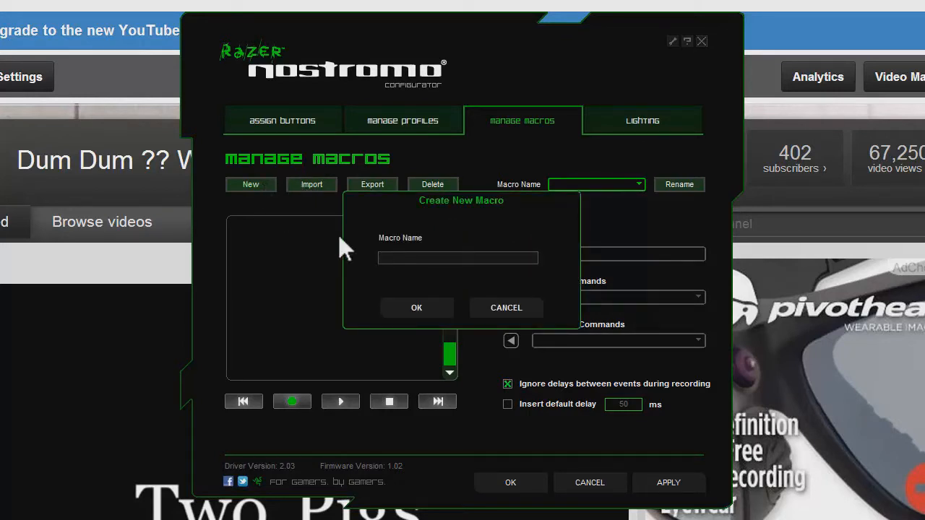
pyautogui.write('gree')
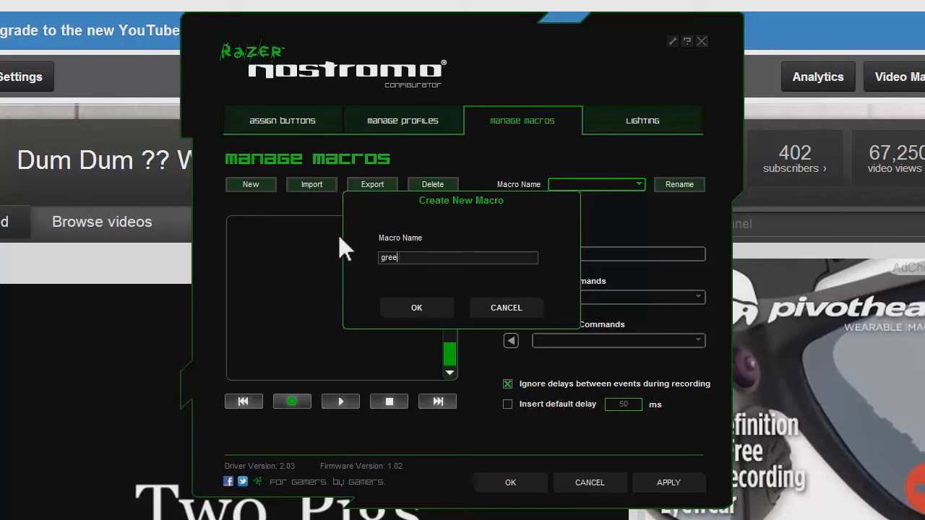
pyautogui.click(417, 306)
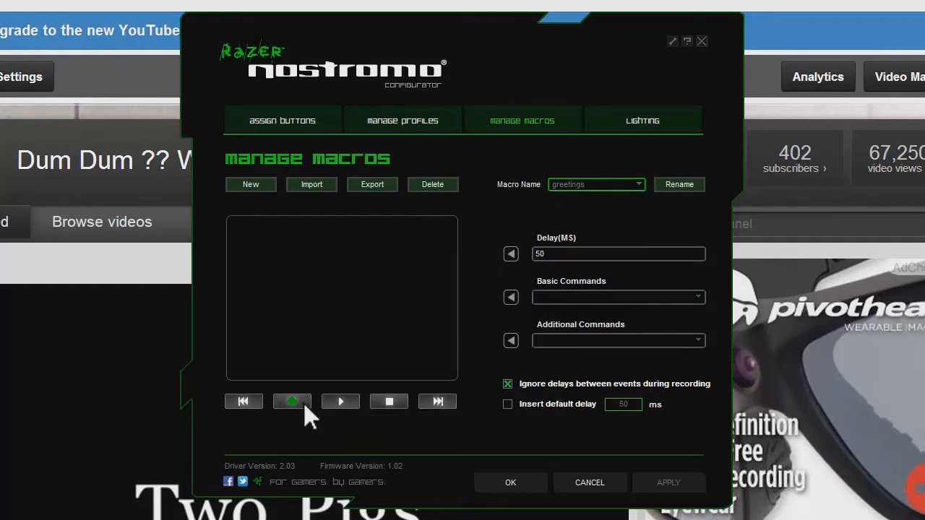
# Record the greeting keystrokes (R, Space, D, A, Y) into the greetings macro.
pyautogui.click(292, 402)
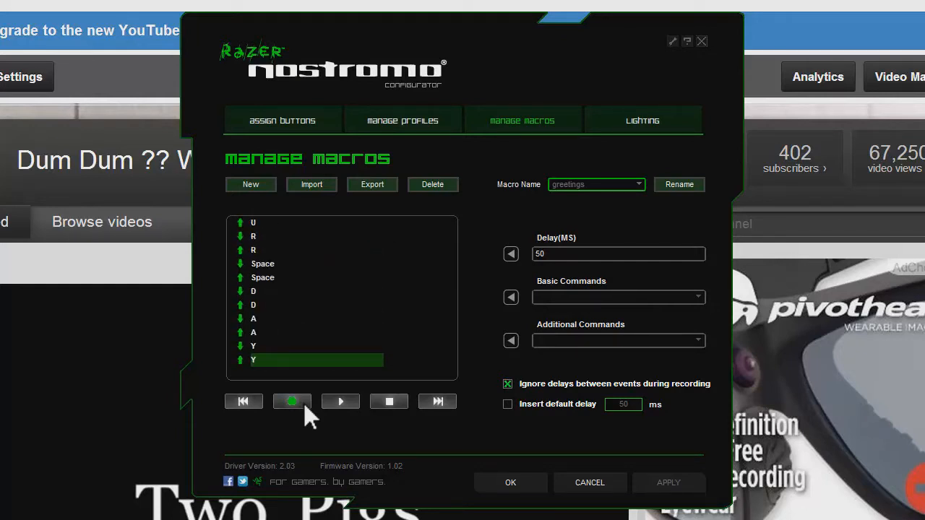
pyautogui.moveTo(389, 402)
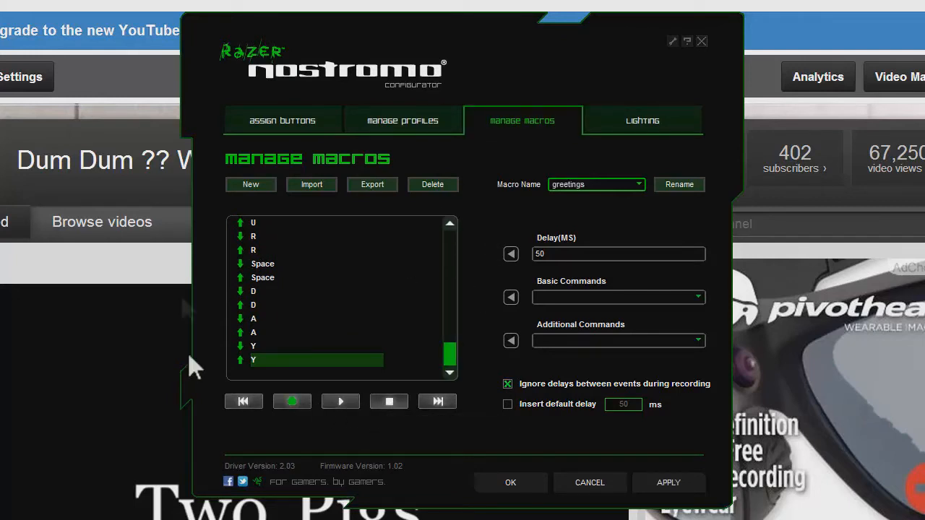
pyautogui.moveTo(465, 282)
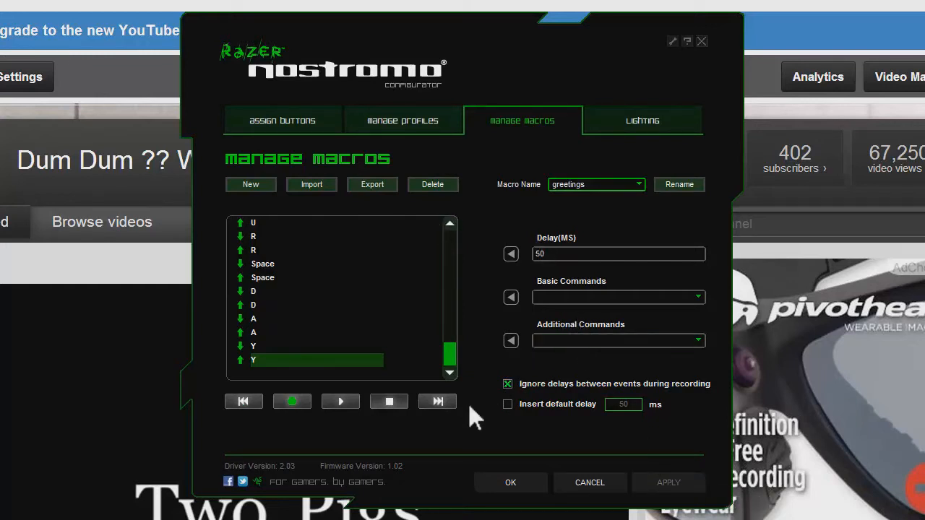
pyautogui.moveTo(561, 393)
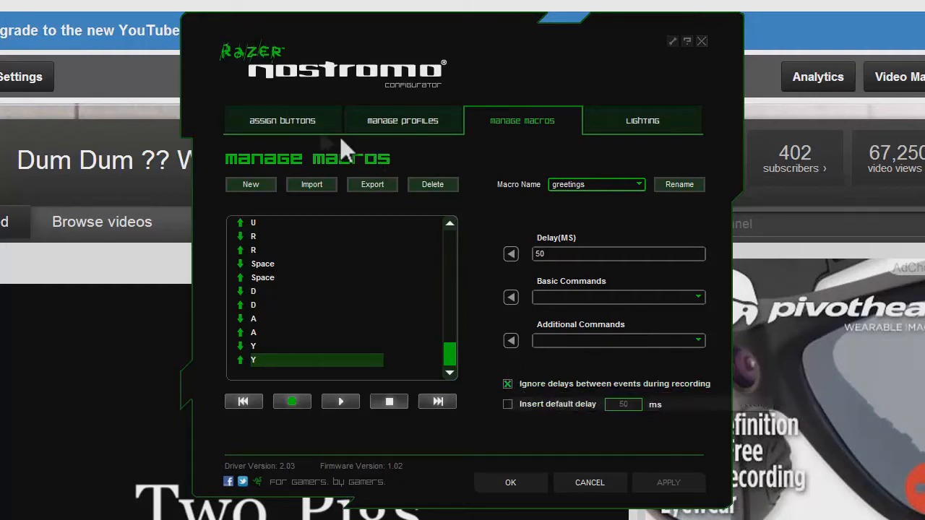
pyautogui.moveTo(301, 130)
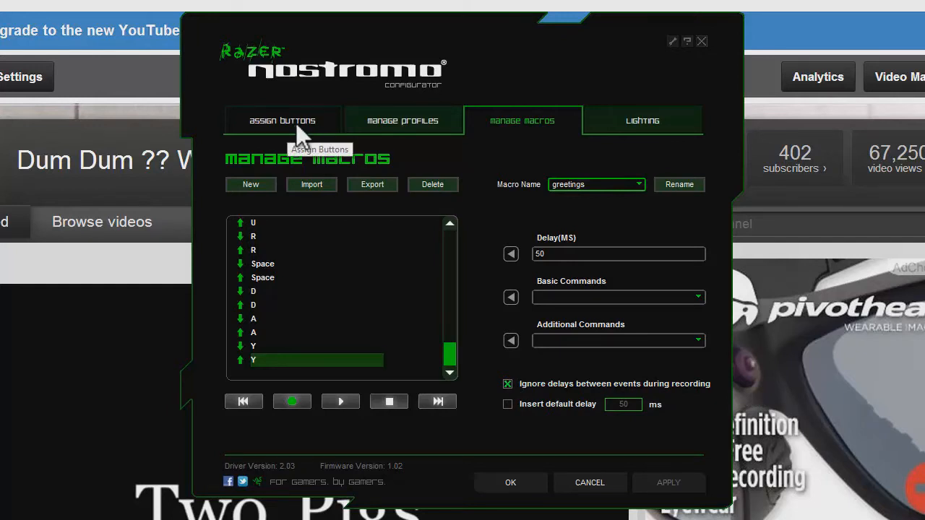
# Return to Assign Buttons after checking the macro events and list key 1's assignment choices.
pyautogui.click(281, 120)
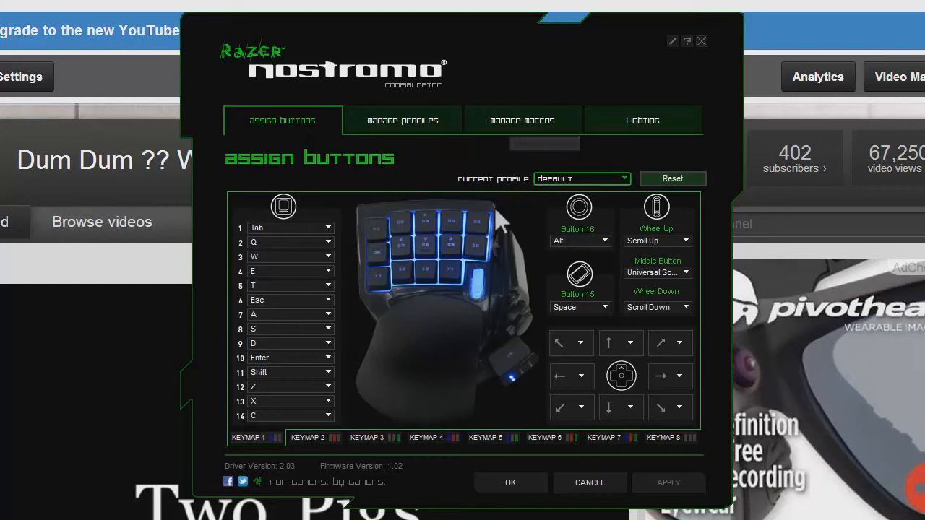
pyautogui.moveTo(455, 300)
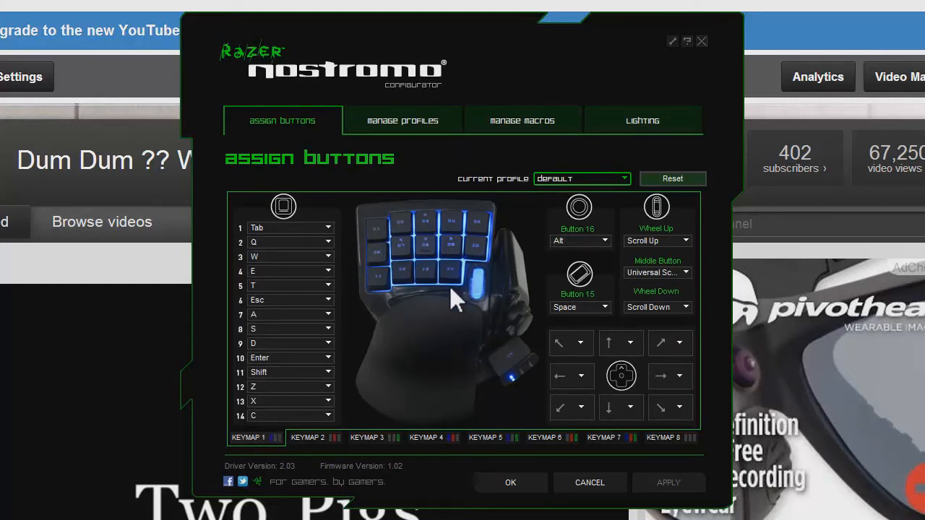
pyautogui.click(521, 120)
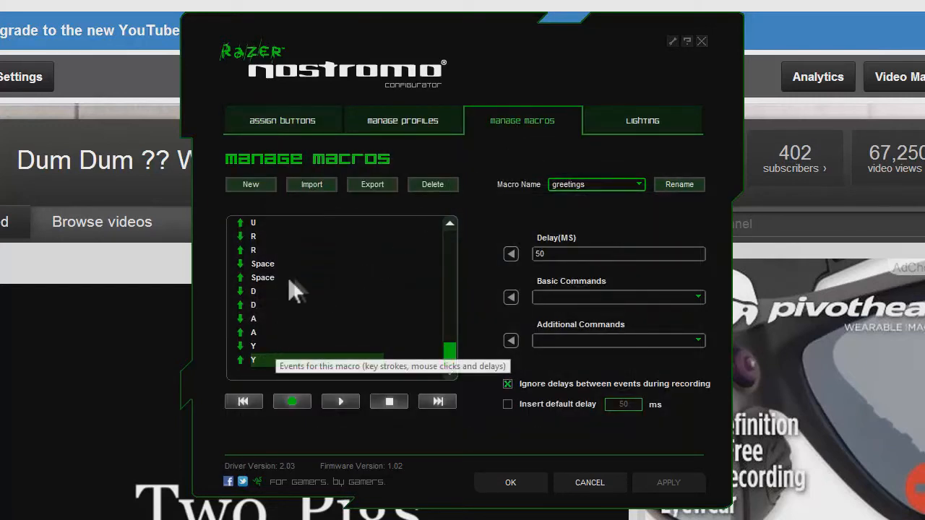
pyautogui.click(282, 120)
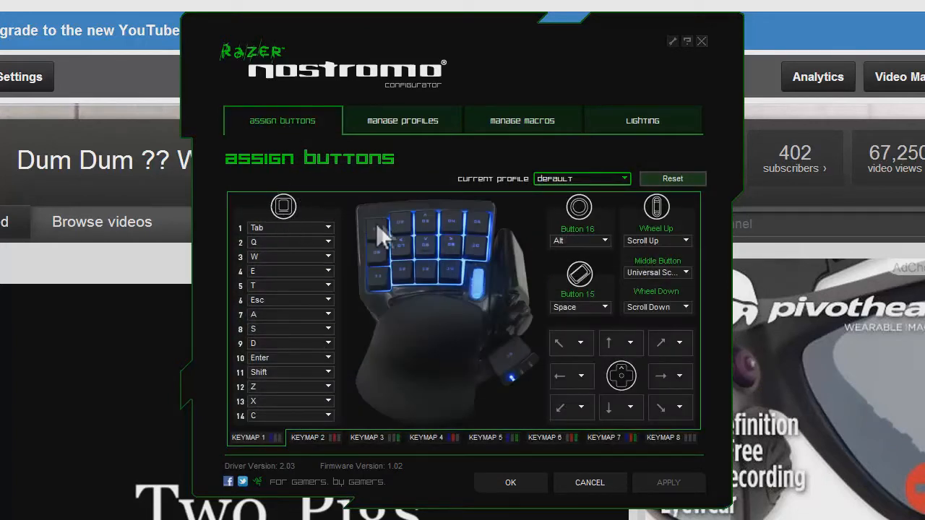
pyautogui.moveTo(431, 292)
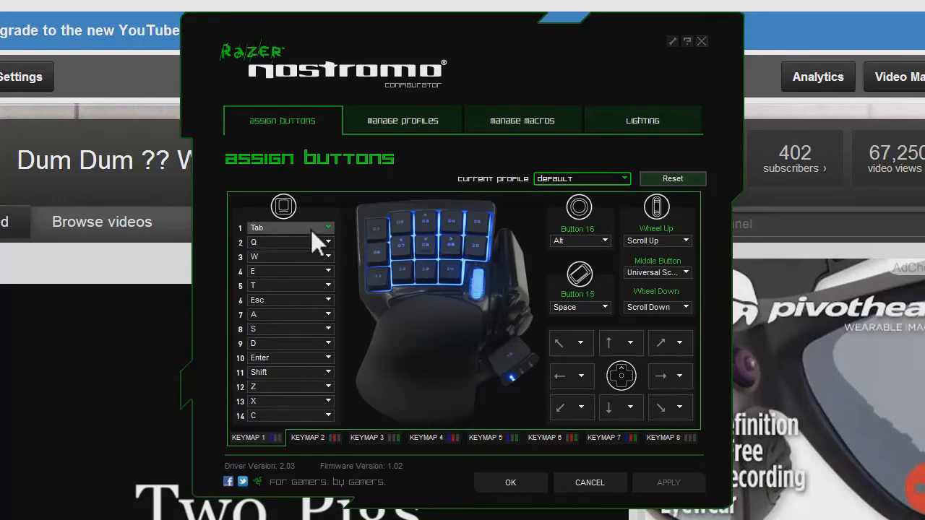
pyautogui.click(329, 228)
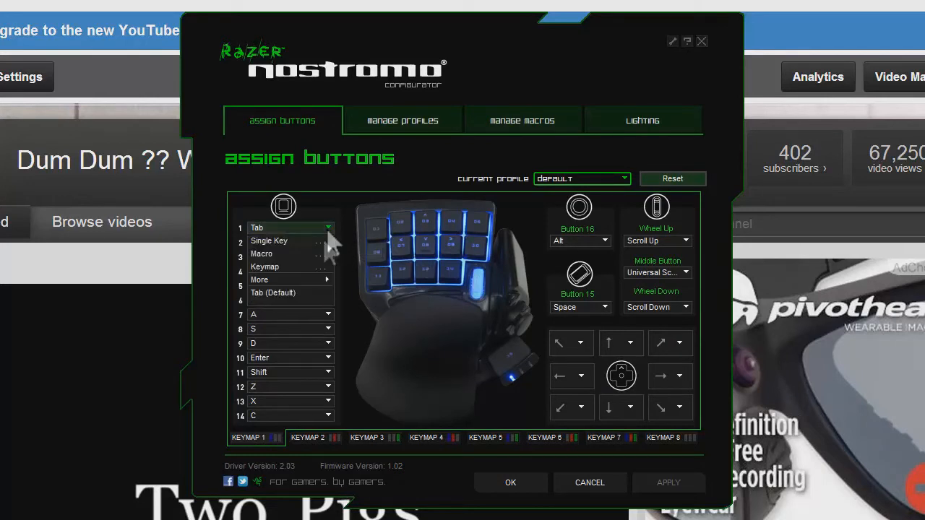
# Assign the greetings macro with a playback option to key 1, then switch to the MrMiniVee browser tab.
pyautogui.click(260, 254)
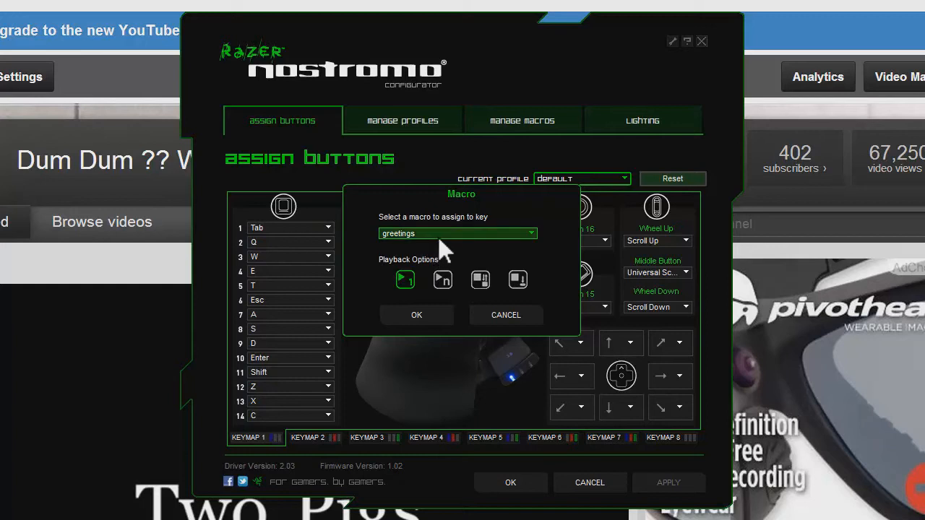
pyautogui.moveTo(431, 249)
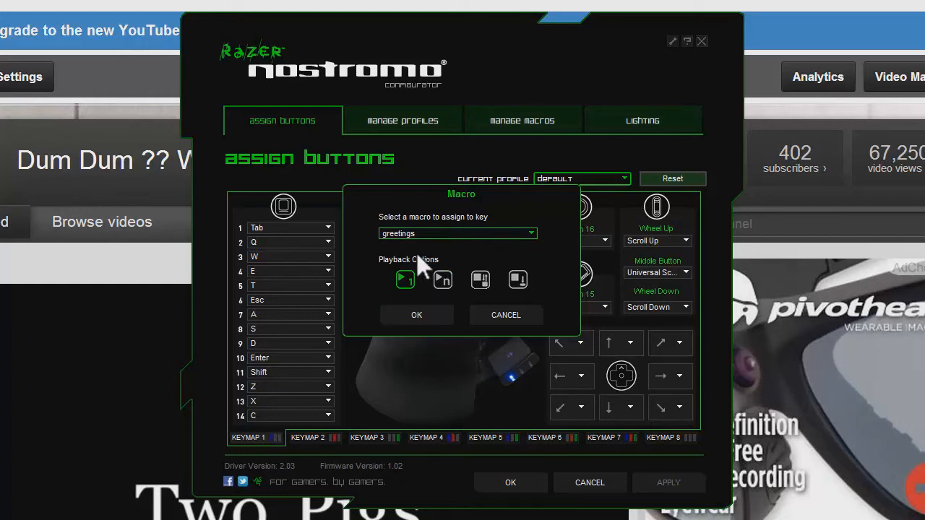
pyautogui.moveTo(499, 257)
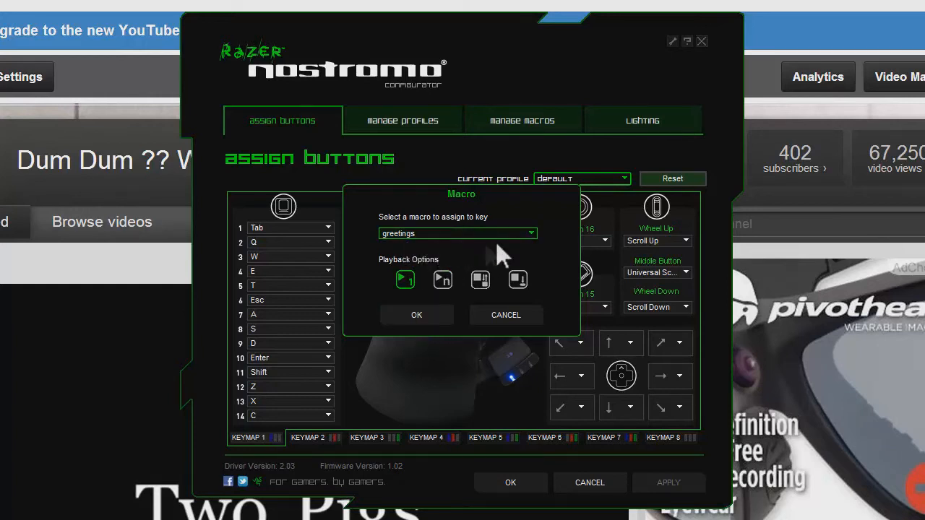
pyautogui.moveTo(404, 280)
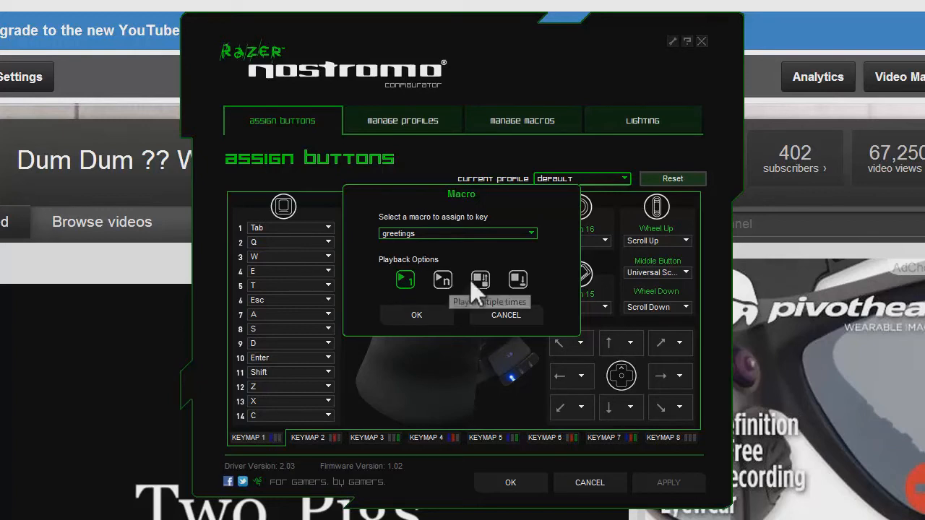
pyautogui.click(416, 315)
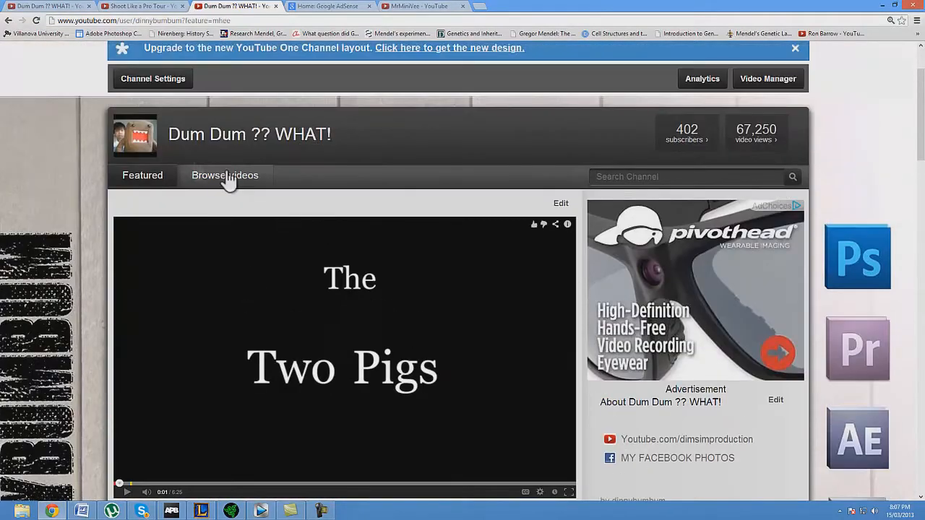
pyautogui.moveTo(426, 242)
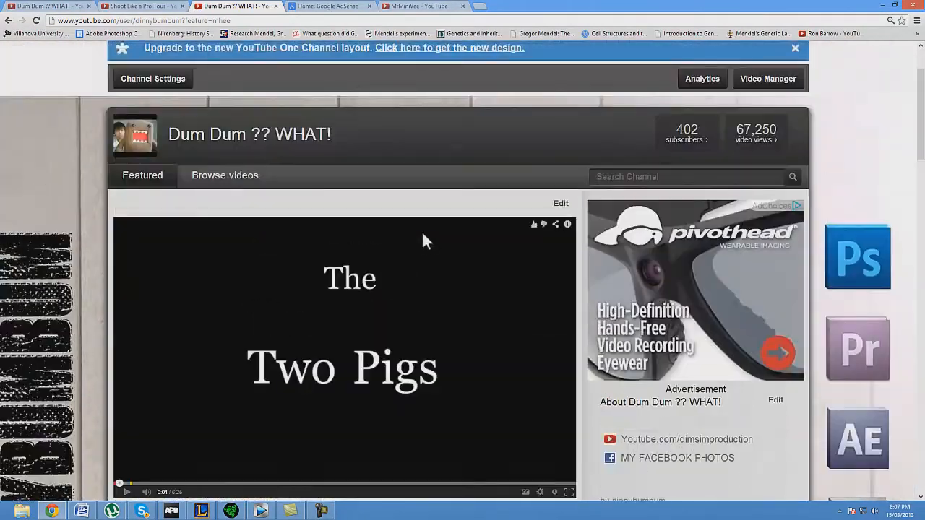
pyautogui.click(422, 6)
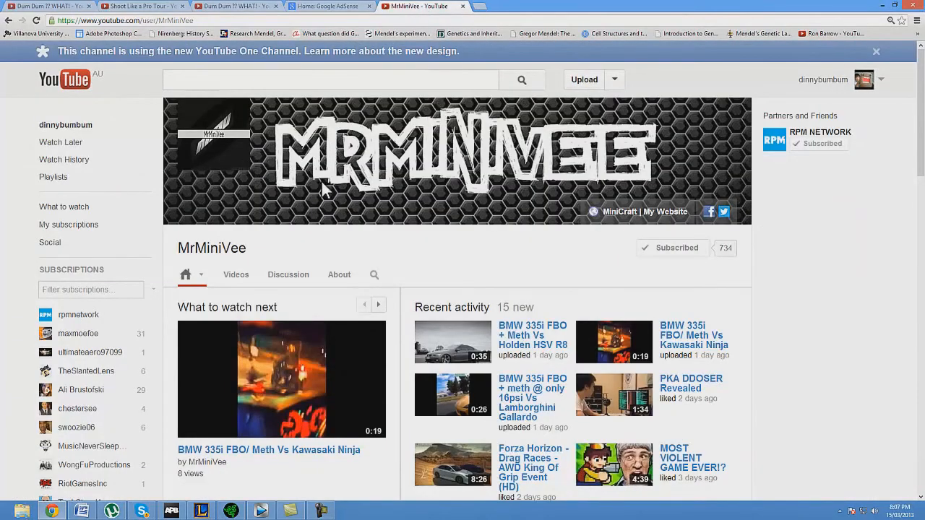
# Show the MrMiniVee channel's Videos list and scroll through the uploads.
pyautogui.scroll(-3)
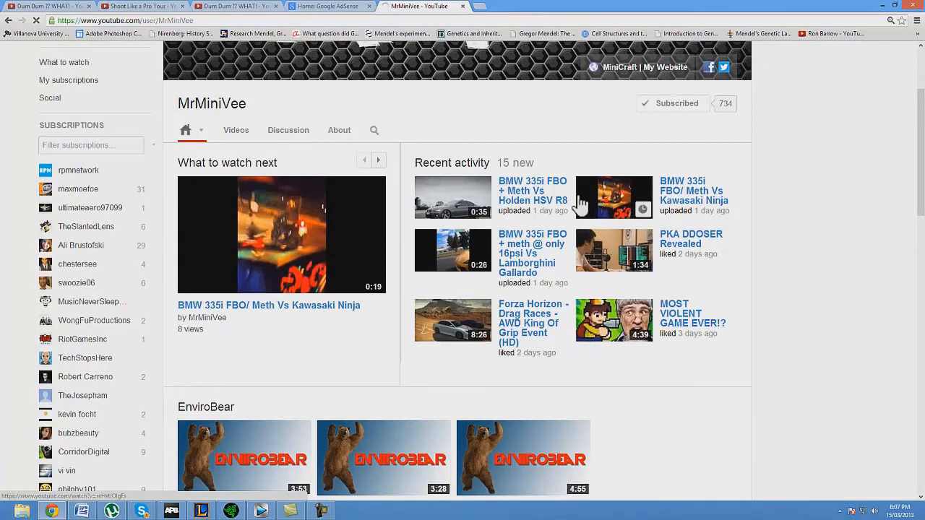
pyautogui.click(236, 130)
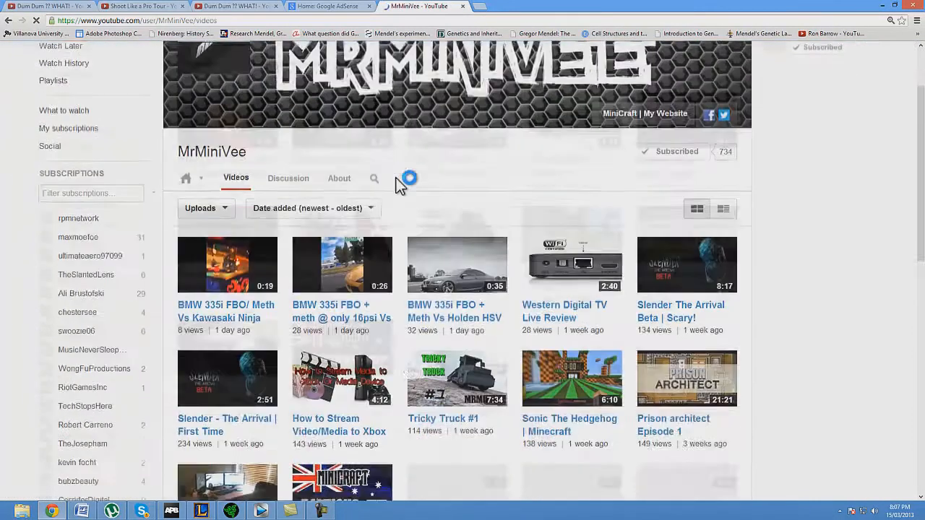
pyautogui.scroll(-3)
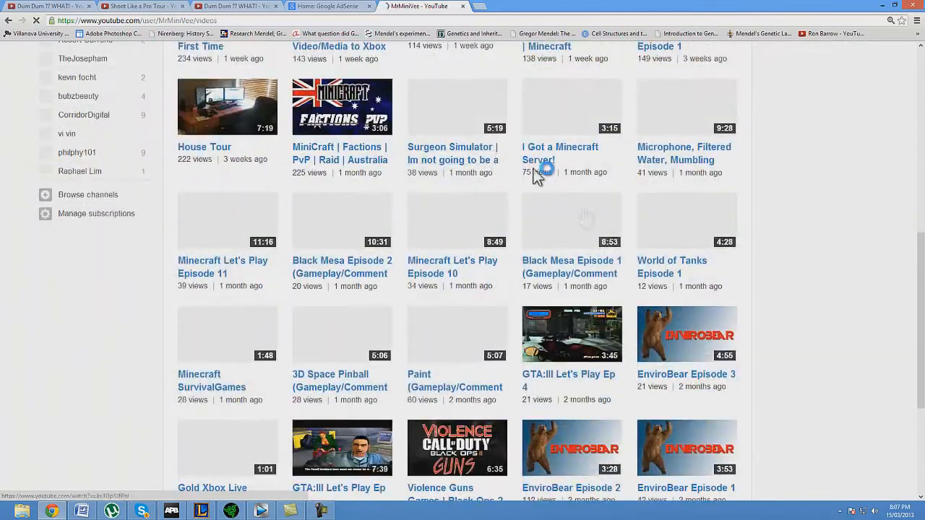
pyautogui.scroll(3)
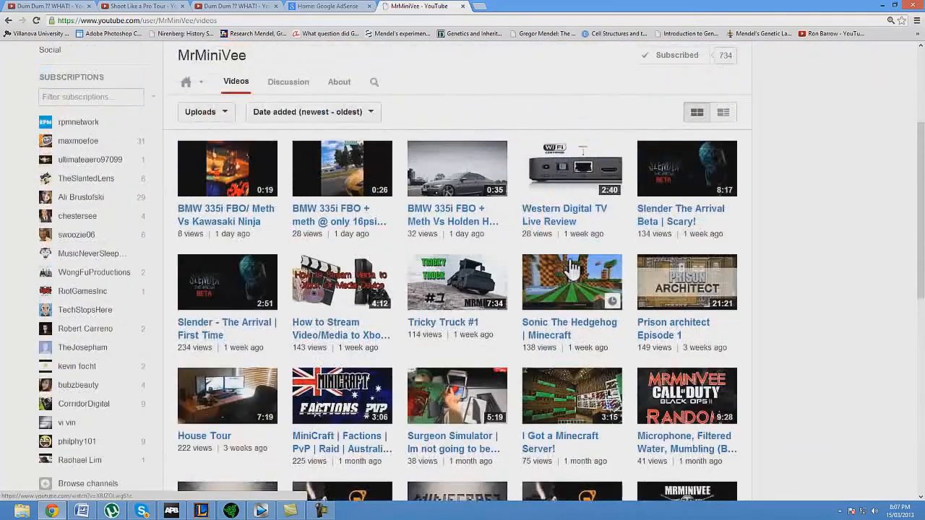